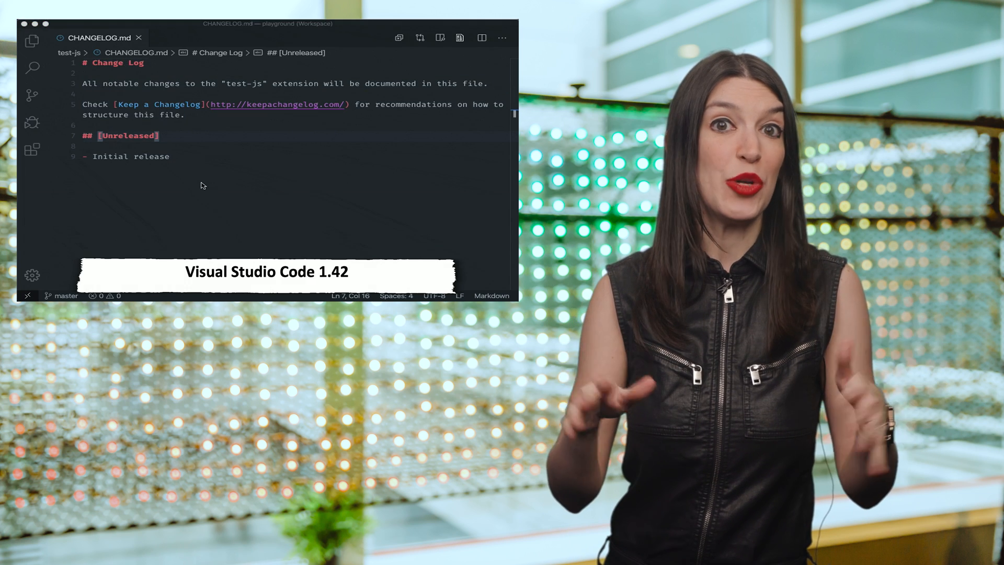
Select all CHANGELOG.md text, create an untitled file, and type '# Change Log' into it
key(cmd+a)
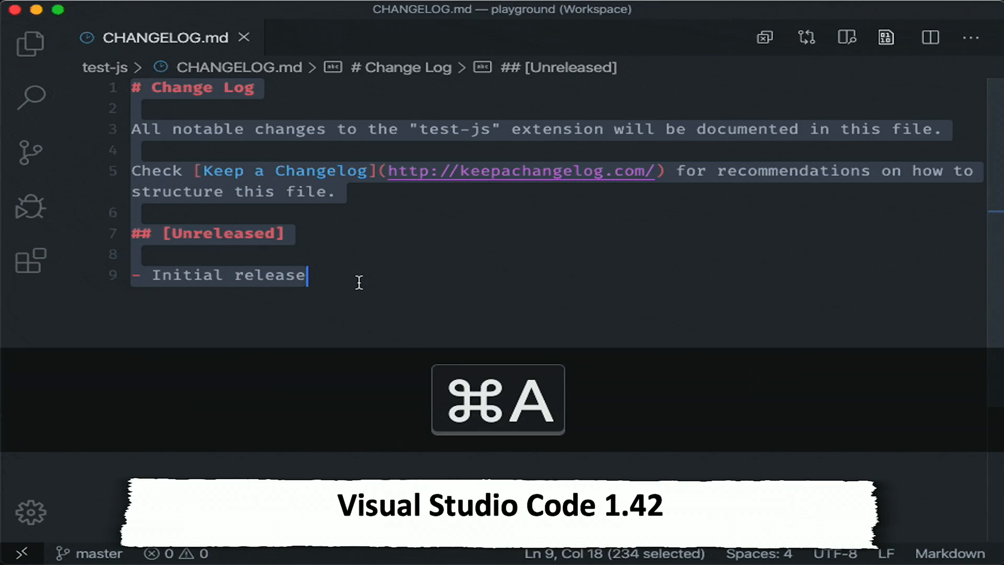
key(cmd+n)
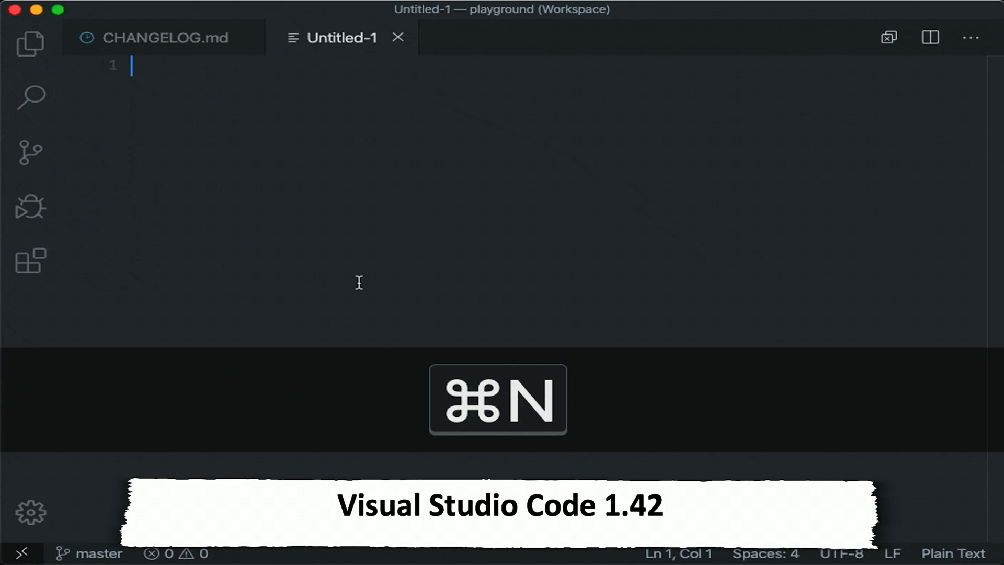
text(# Change Log)
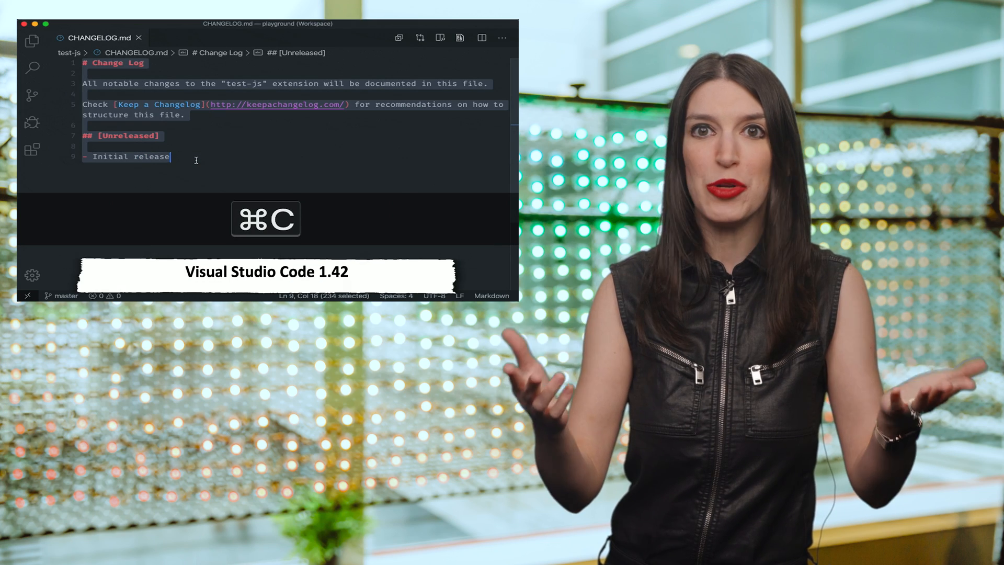
key(cmd+v)
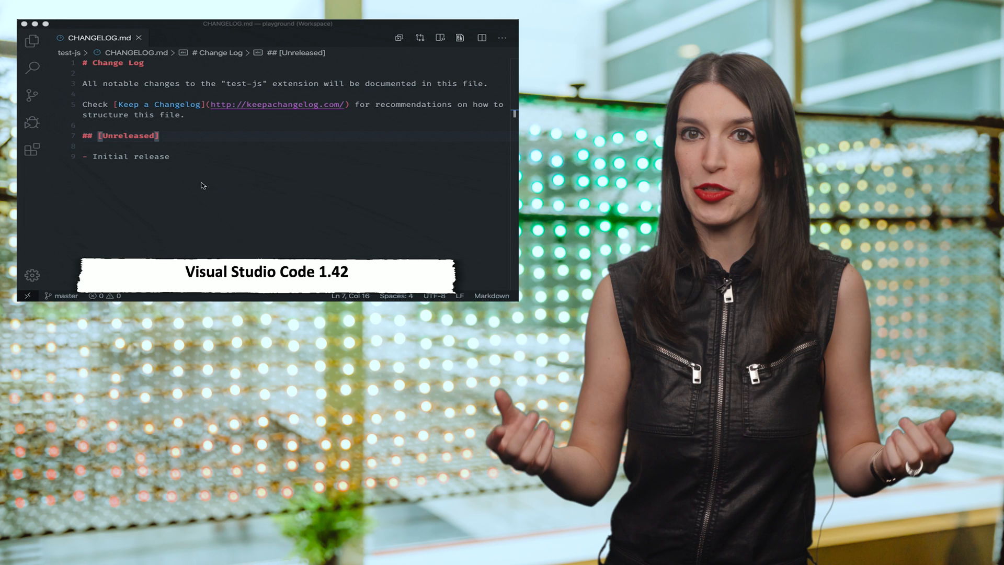
key(cmd+a)
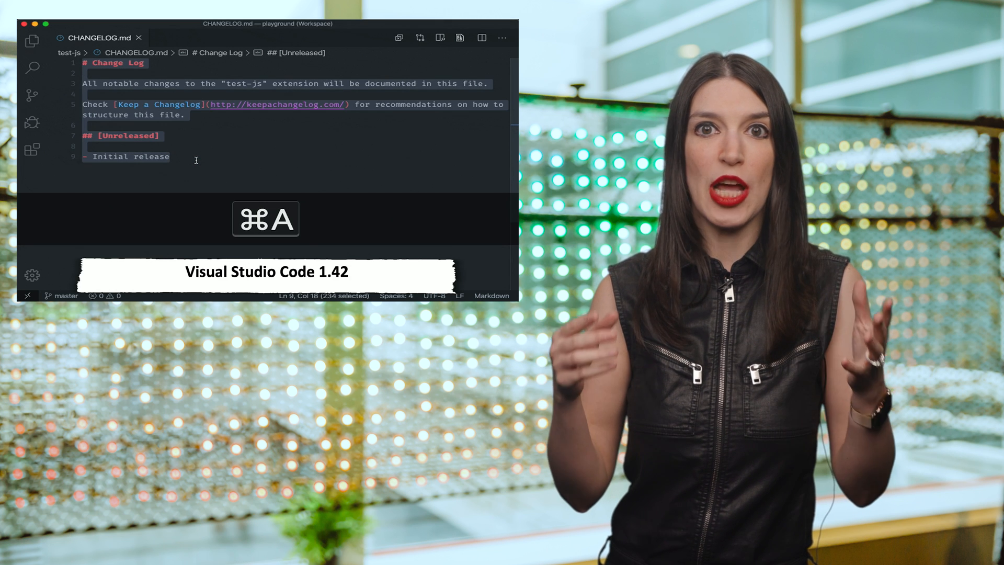
key(cmd+n)
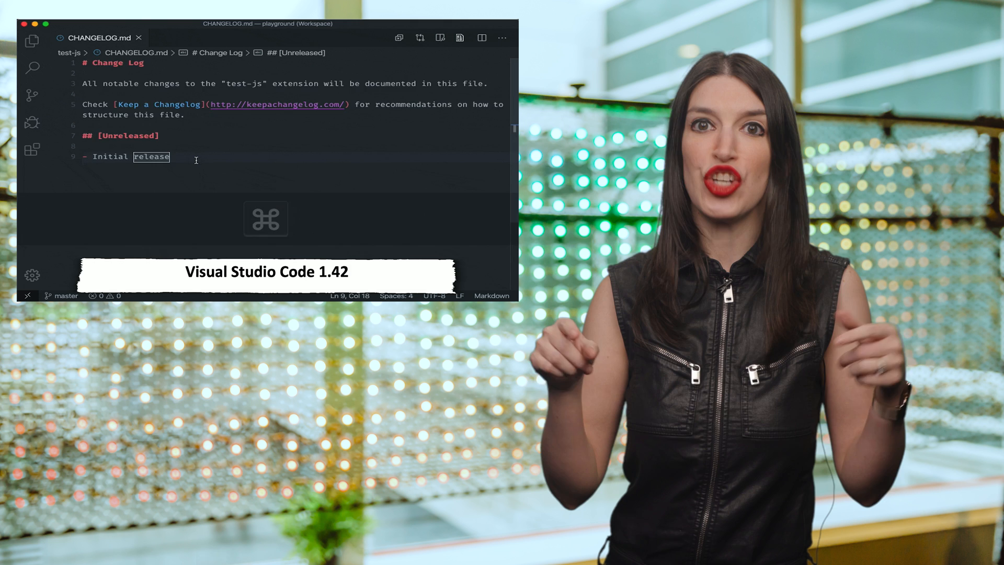
key(cmd+a)
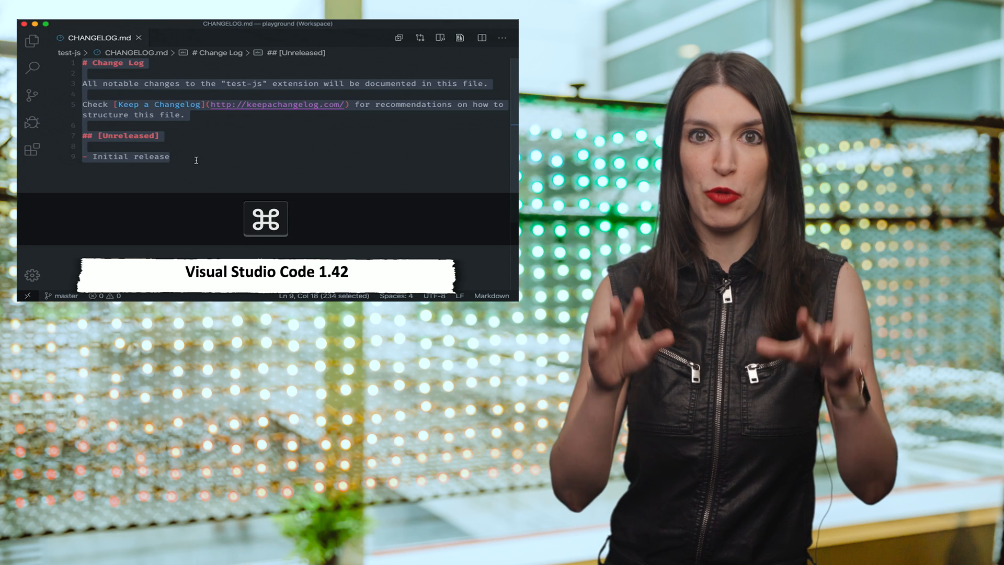